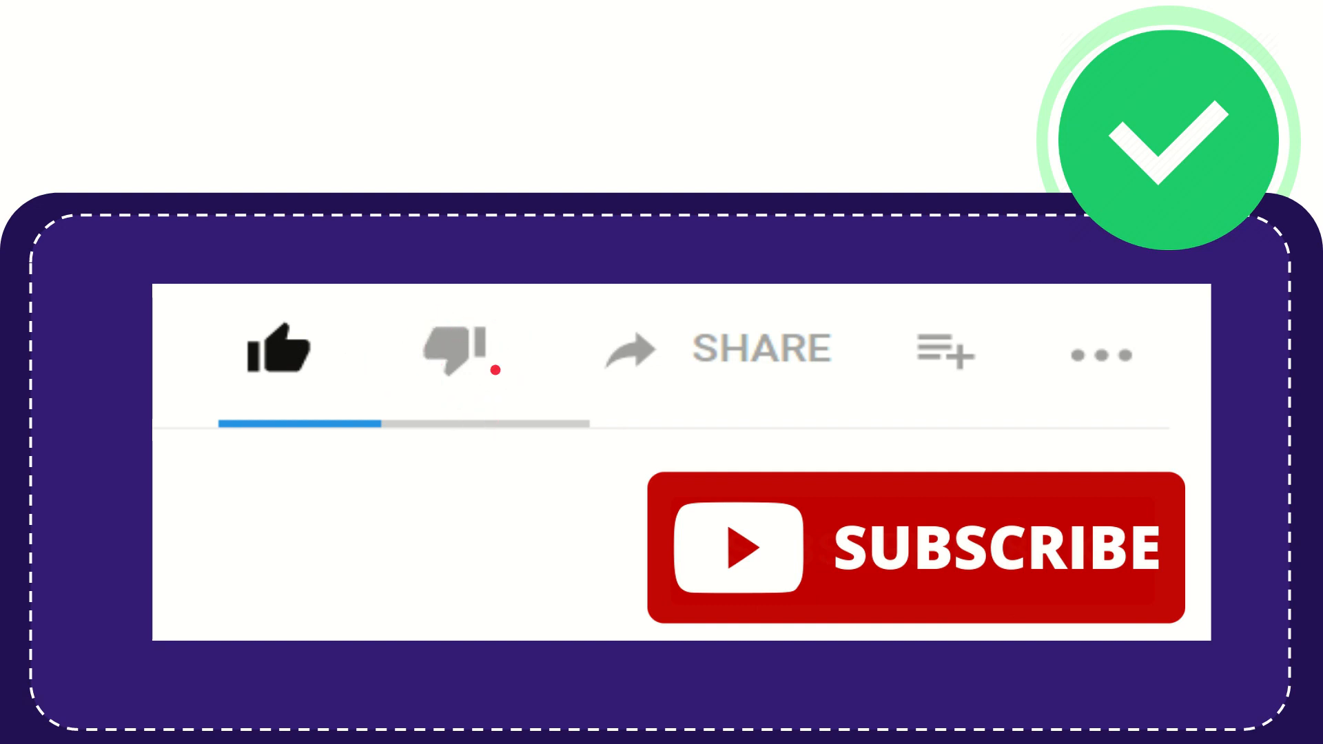
click(457, 354)
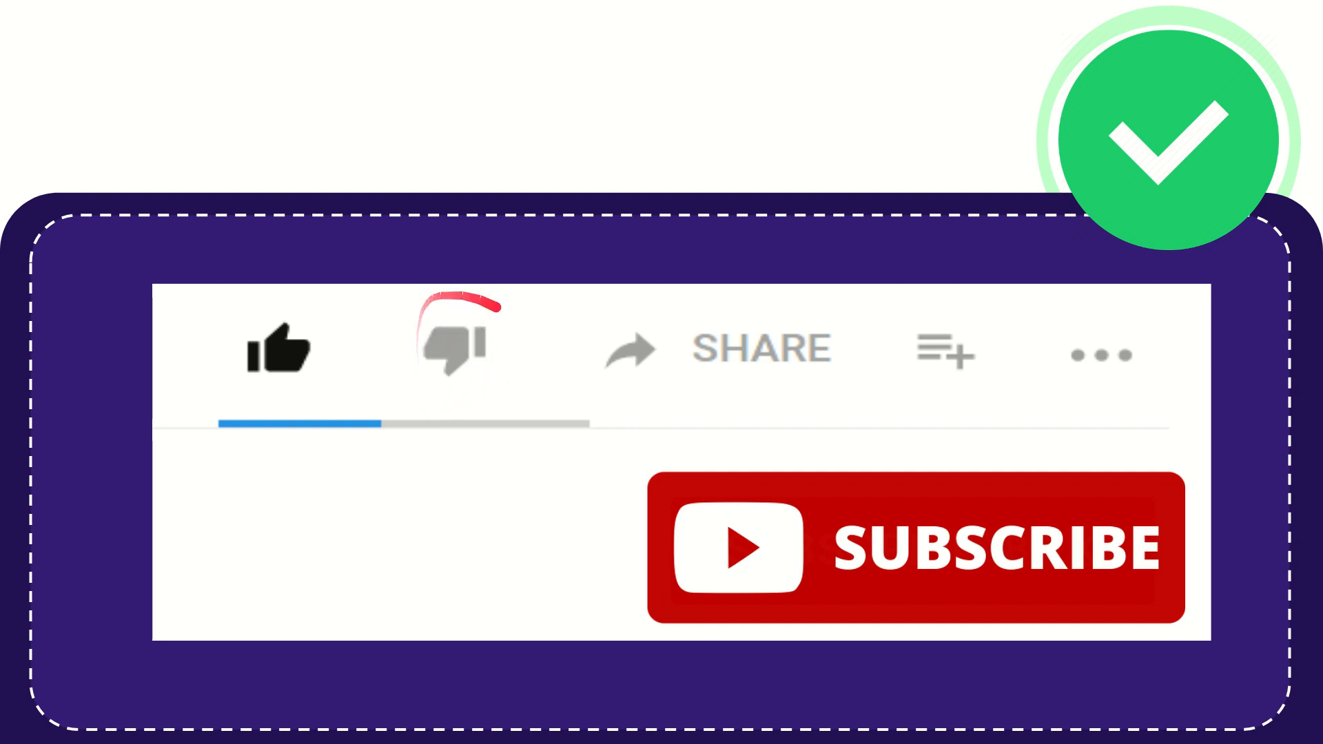
click(455, 350)
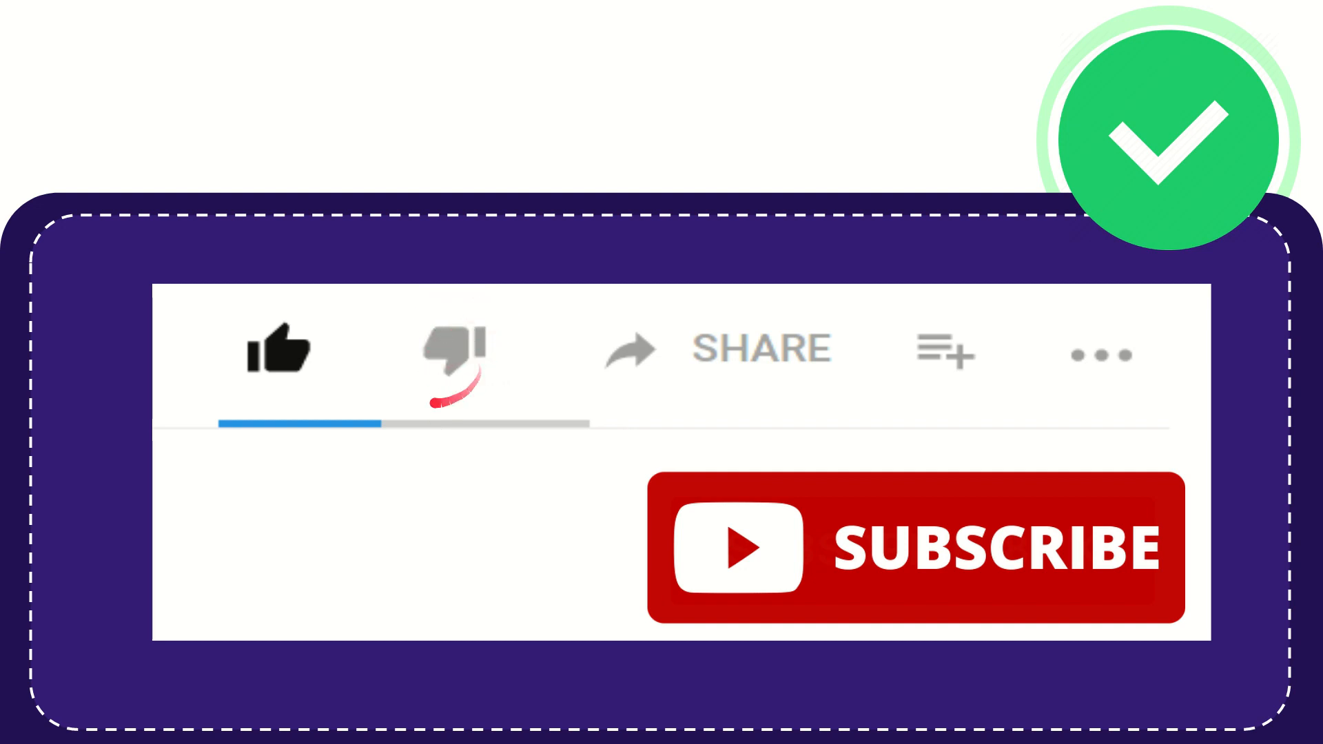